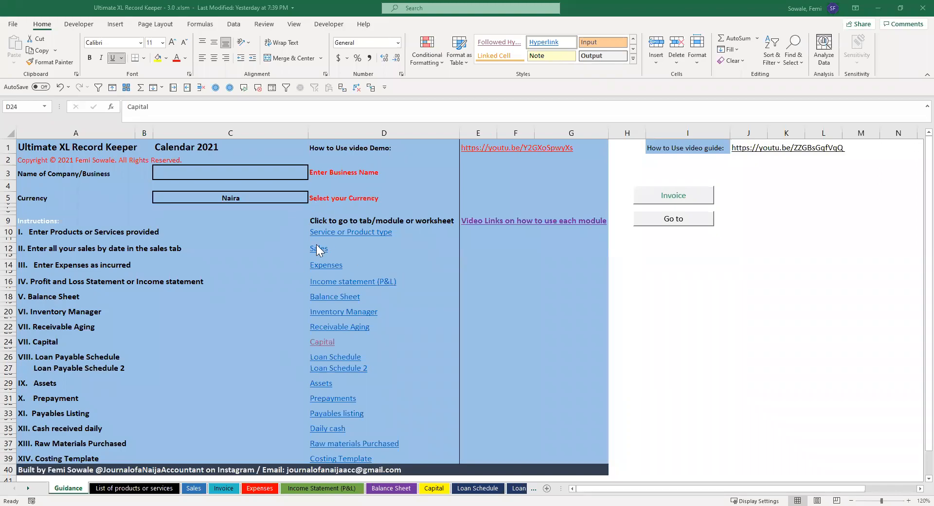
{"action": "mouse_move", "coordinate": [350, 233]}
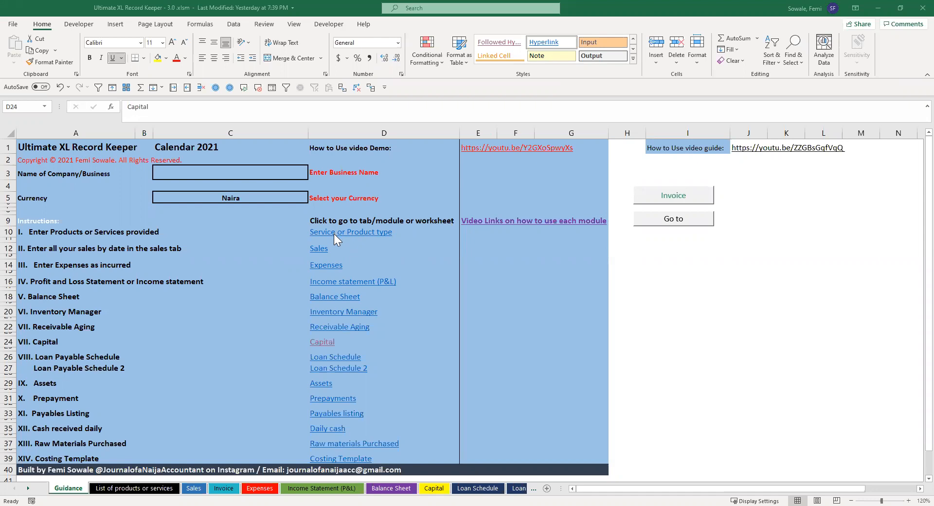
{"action": "mouse_move", "coordinate": [339, 240]}
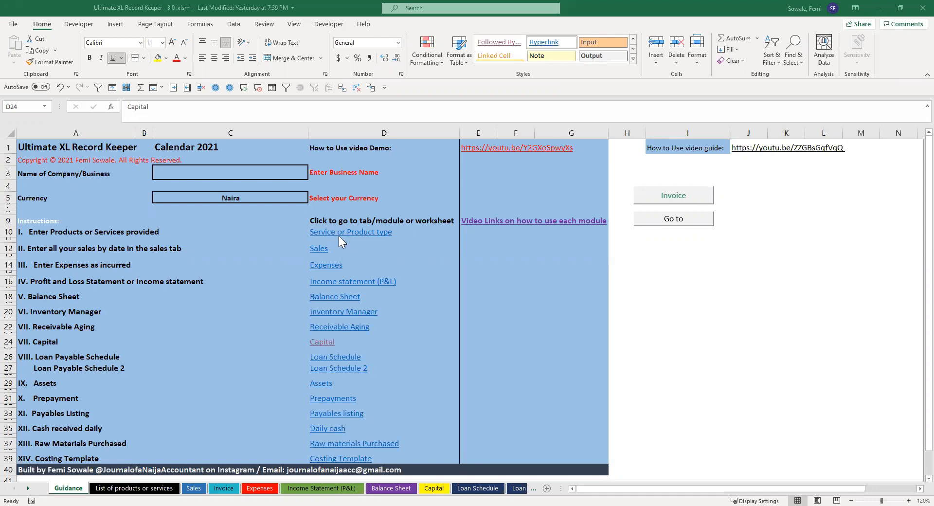
{"action": "mouse_move", "coordinate": [341, 242]}
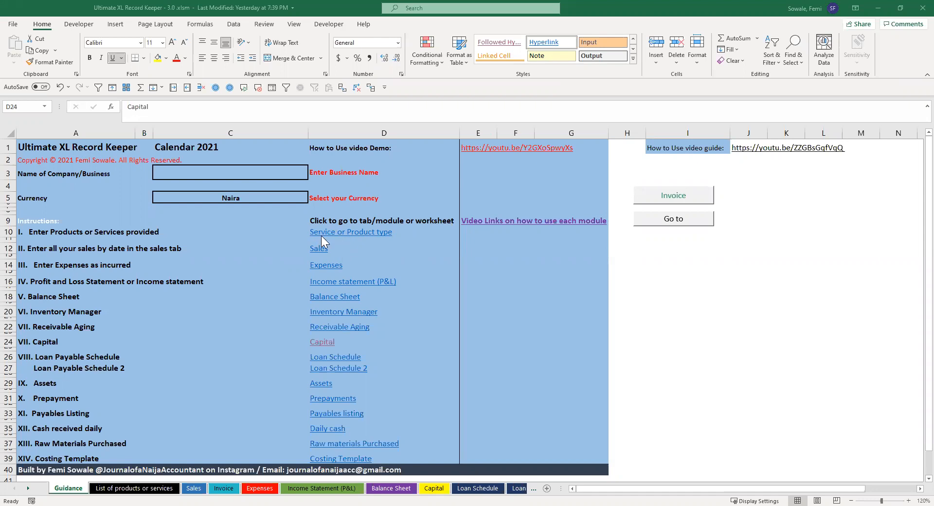
{"action": "mouse_move", "coordinate": [328, 238]}
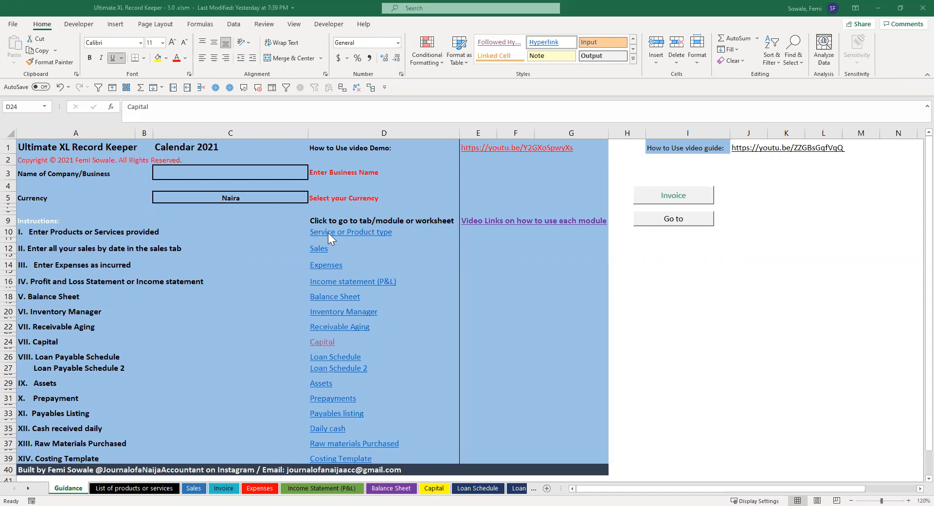
Go to the List of products or services sheet and select the first services-list row
{"action": "left_click", "coordinate": [319, 248]}
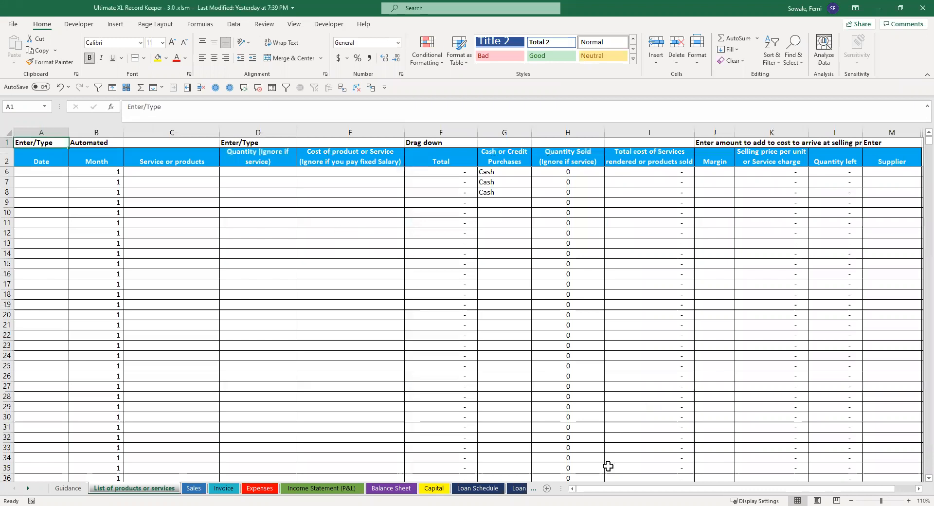
{"action": "scroll", "scroll_direction": "right", "scroll_amount": 3}
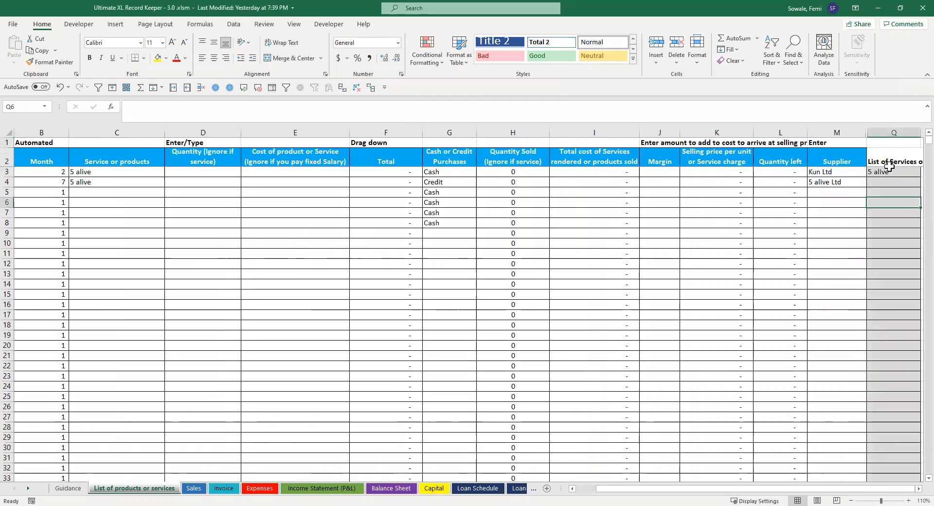
{"action": "left_click", "coordinate": [893, 171]}
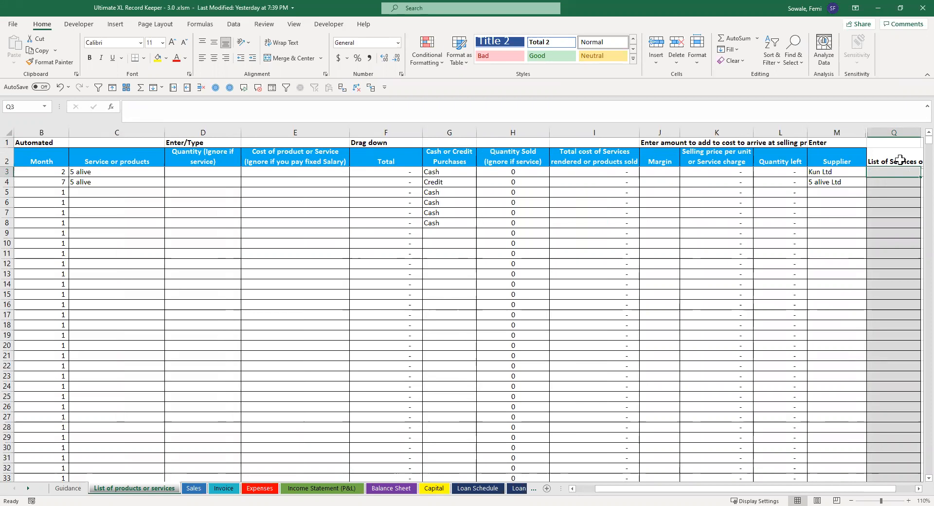
Enter bags, liposuction and delivery service as the three services-list entries
{"action": "type", "text": "bags"}
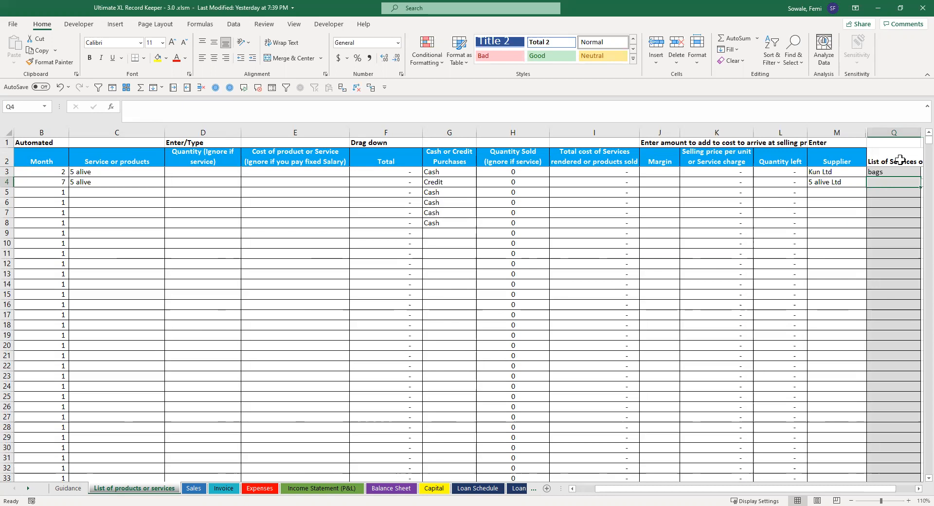
{"action": "type", "text": "liposucti"}
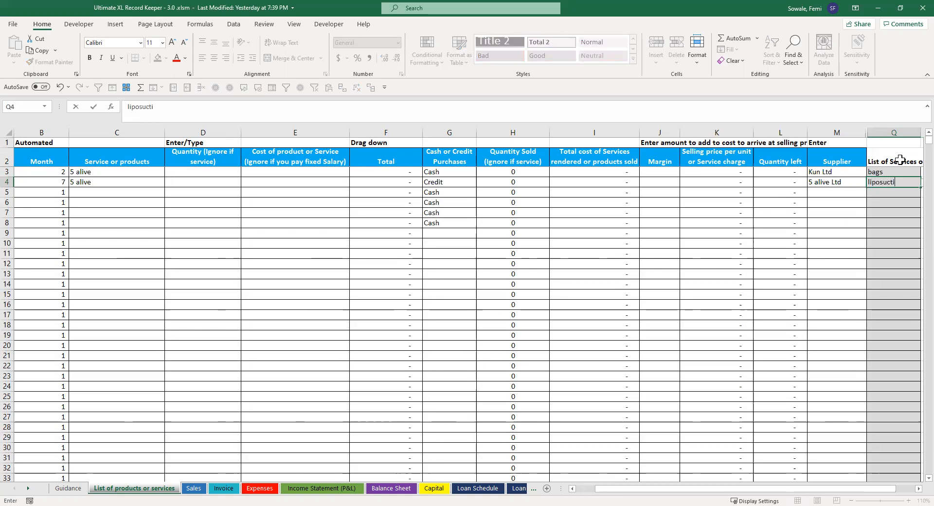
{"action": "key", "text": "enter"}
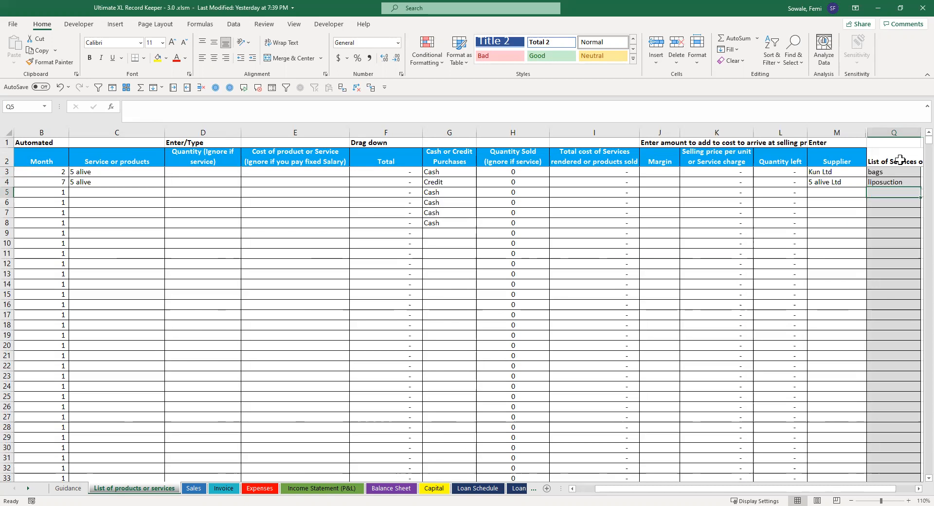
{"action": "type", "text": "delivery servic"}
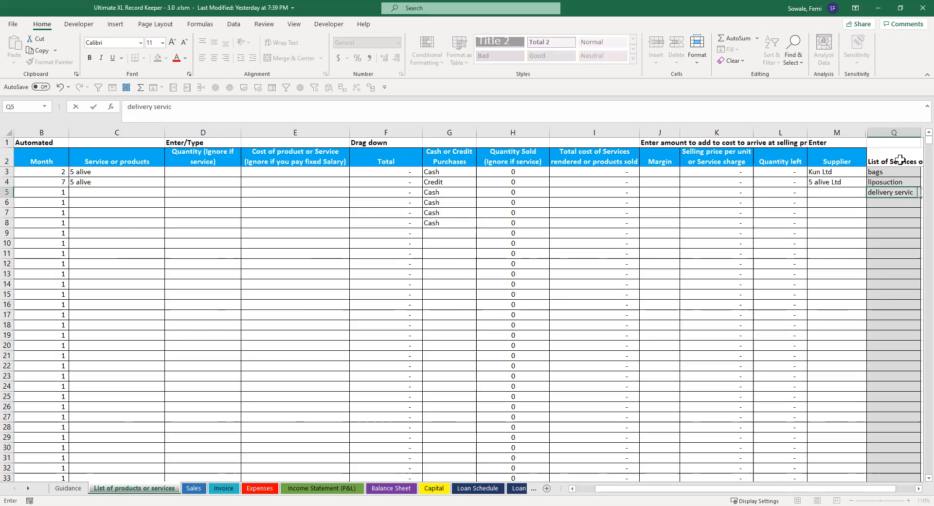
{"action": "key", "text": "enter"}
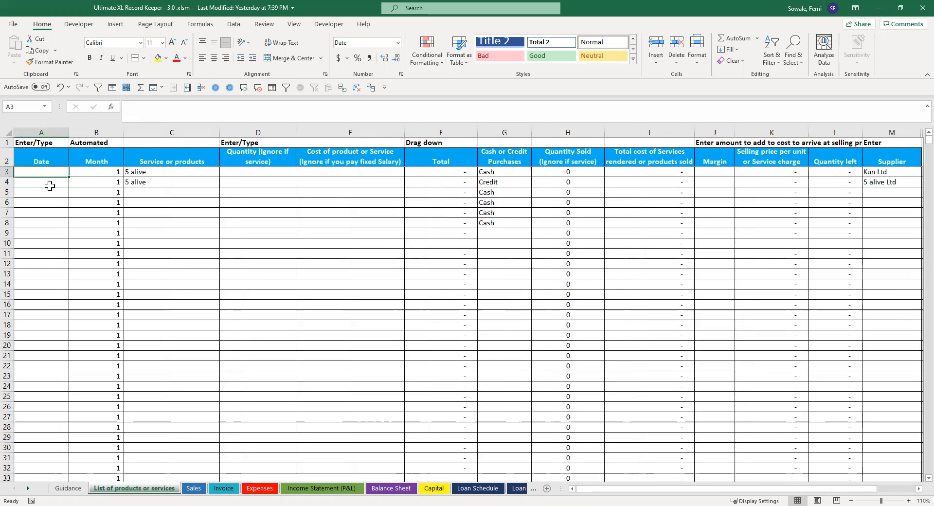
Date the rows July 2 and choose bags for row 3 and liposuction for row 4 from the dropdowns
{"action": "type", "text": "July 2"}
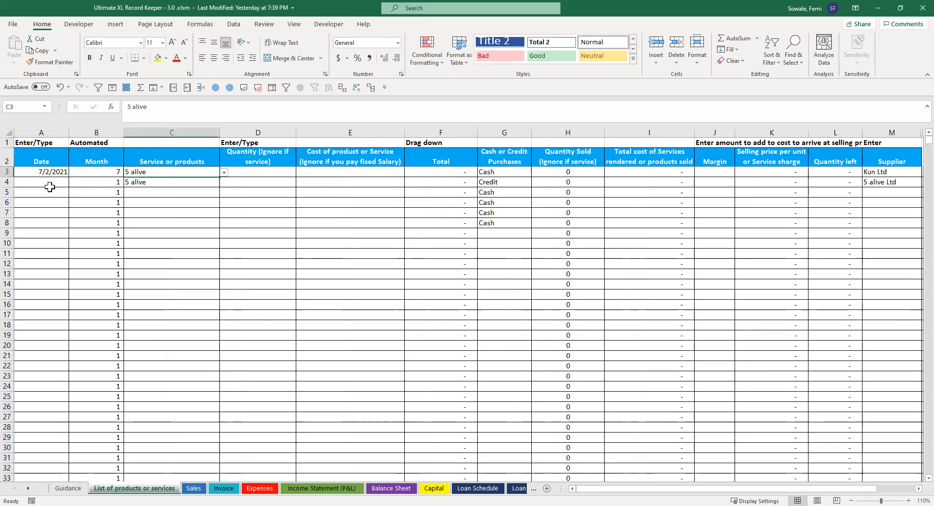
{"action": "left_click", "coordinate": [223, 172]}
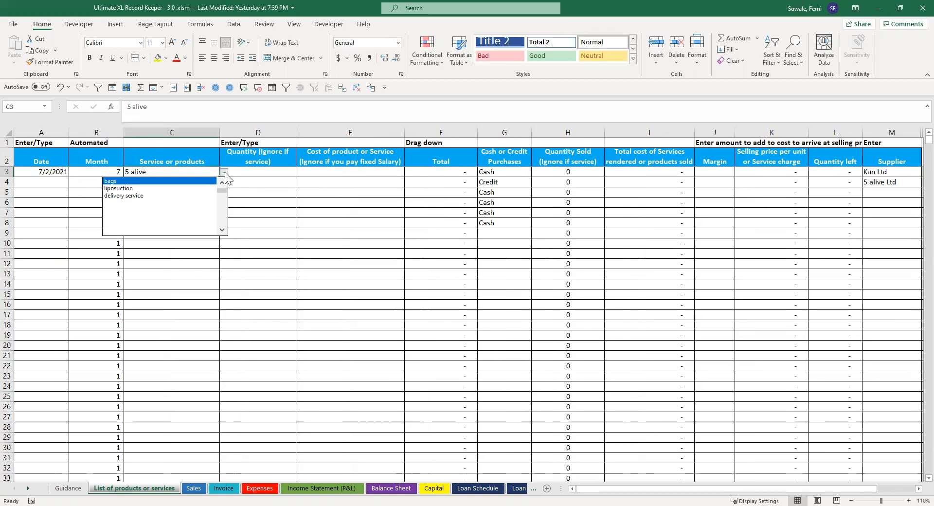
{"action": "mouse_move", "coordinate": [130, 189]}
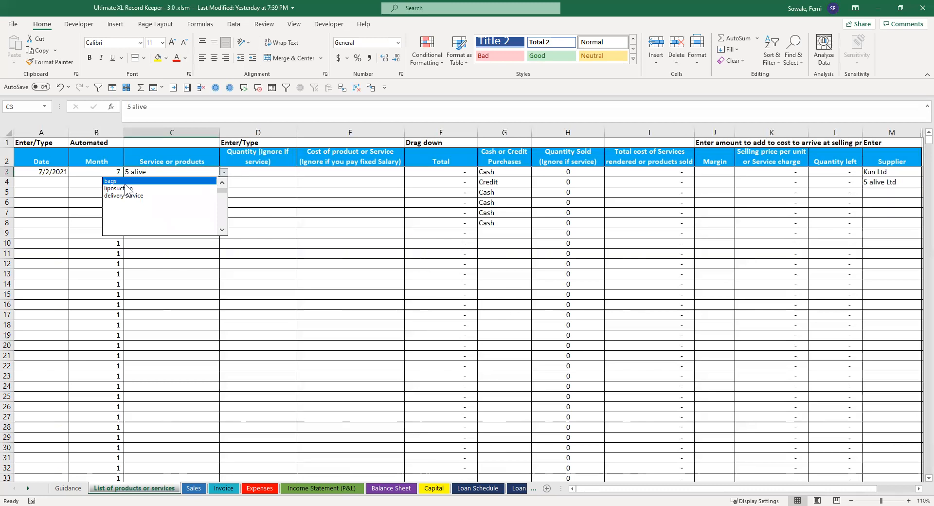
{"action": "left_click", "coordinate": [111, 181]}
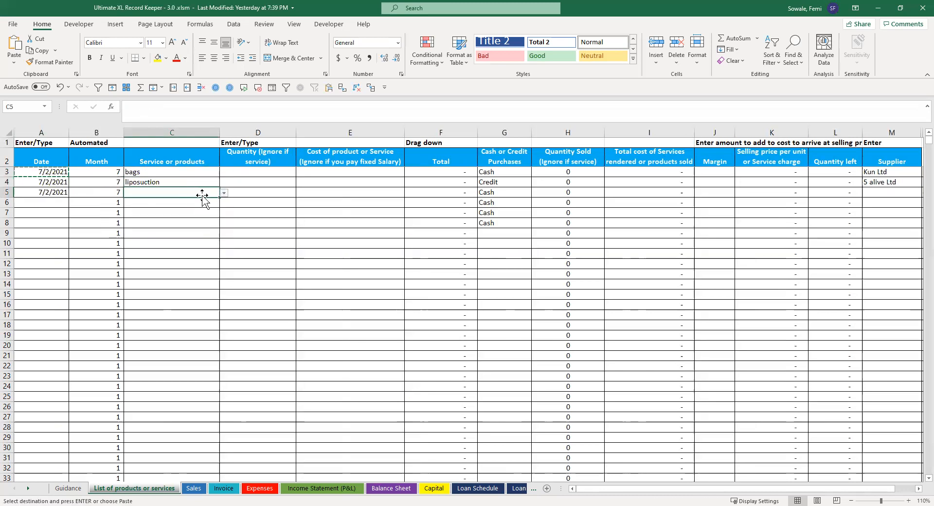
{"action": "left_click", "coordinate": [223, 193]}
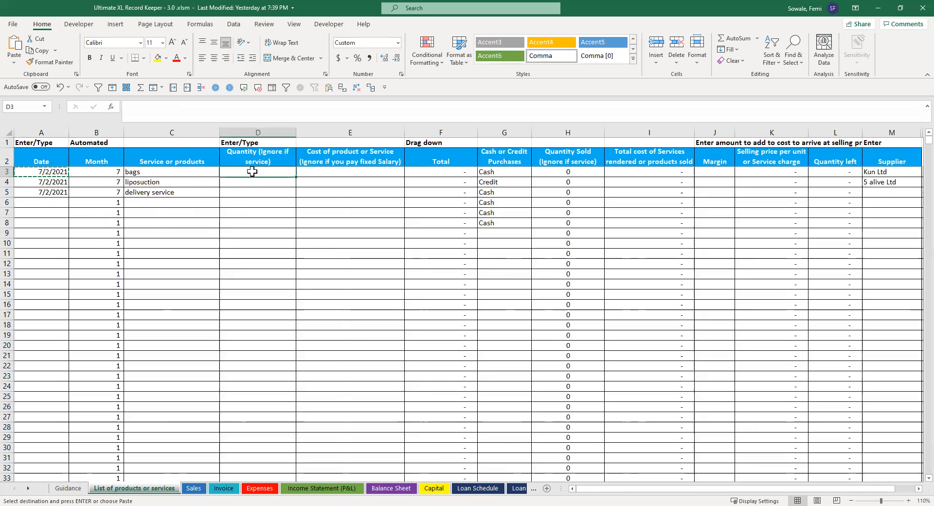
Give bags quantity 100, cost 3,000 and a selling price of 5,000
{"action": "type", "text": "100"}
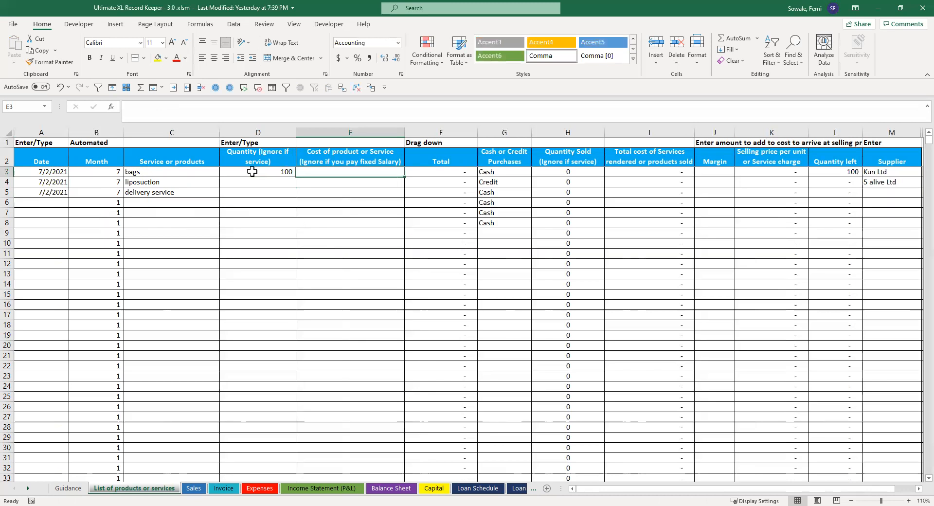
{"action": "type", "text": "300"}
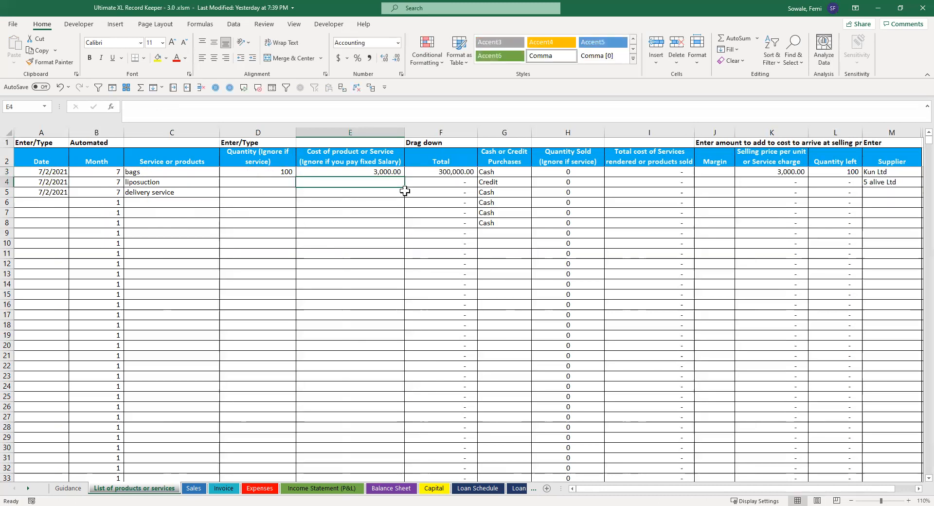
{"action": "left_click", "coordinate": [504, 171]}
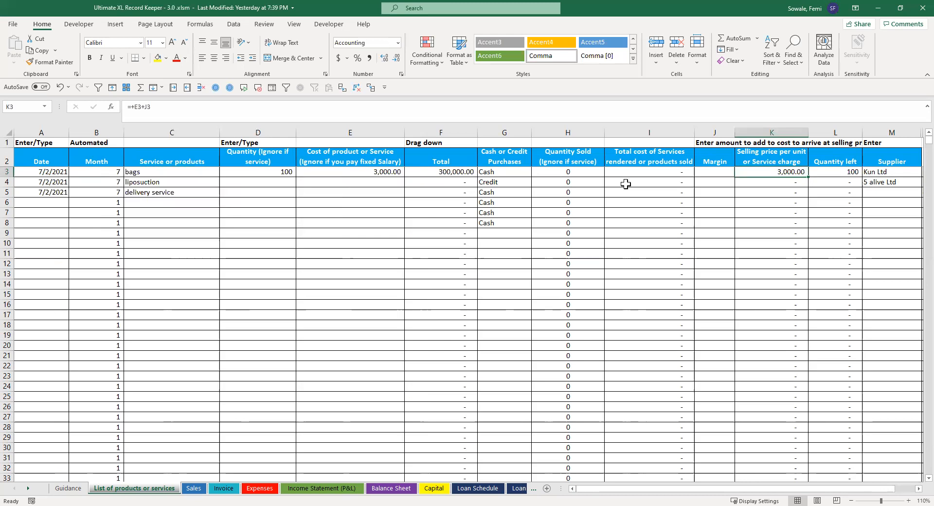
{"action": "type", "text": "5000"}
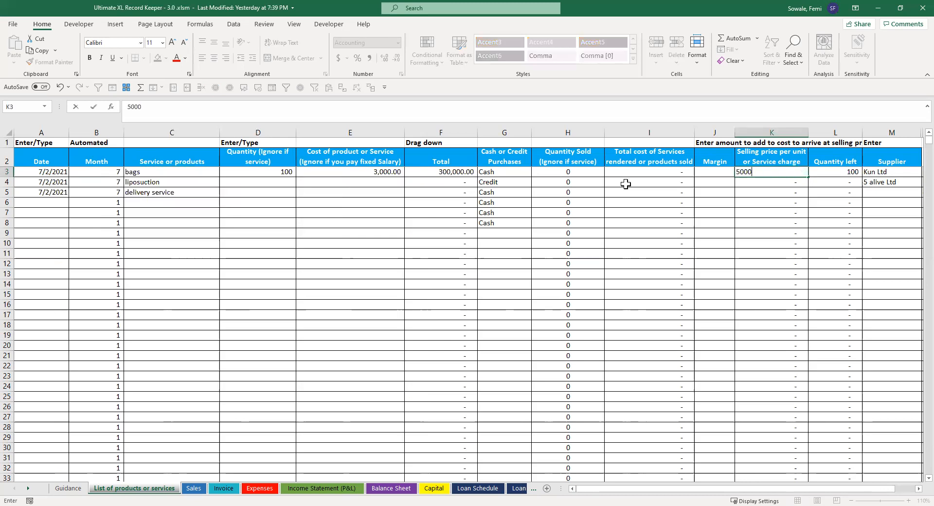
{"action": "key", "text": "enter"}
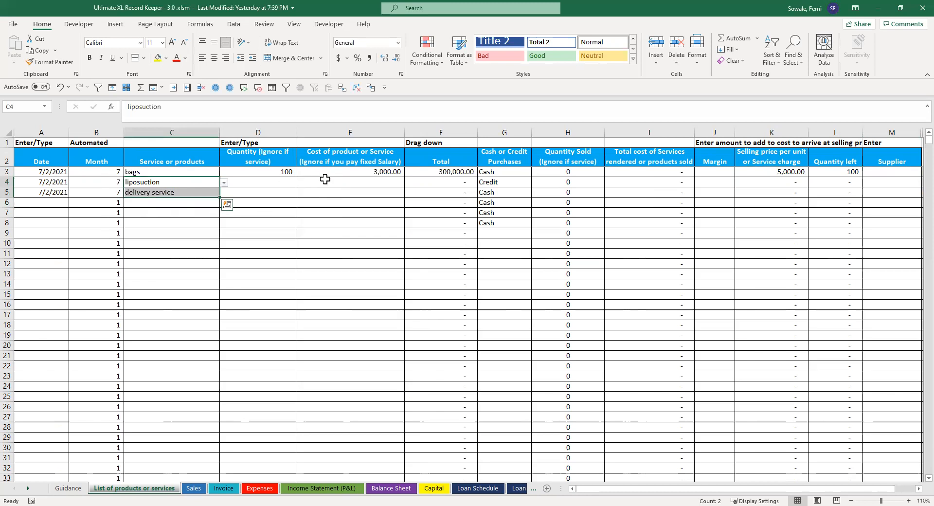
Set liposuction's selling price to 2,000,000 and delivery service's charge to 2,000
{"action": "left_click", "coordinate": [350, 182]}
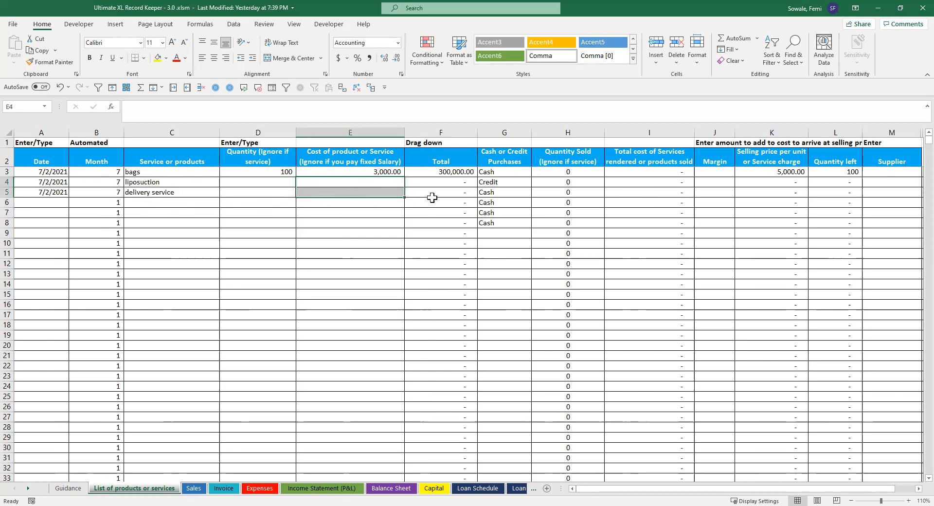
{"action": "mouse_move", "coordinate": [628, 188]}
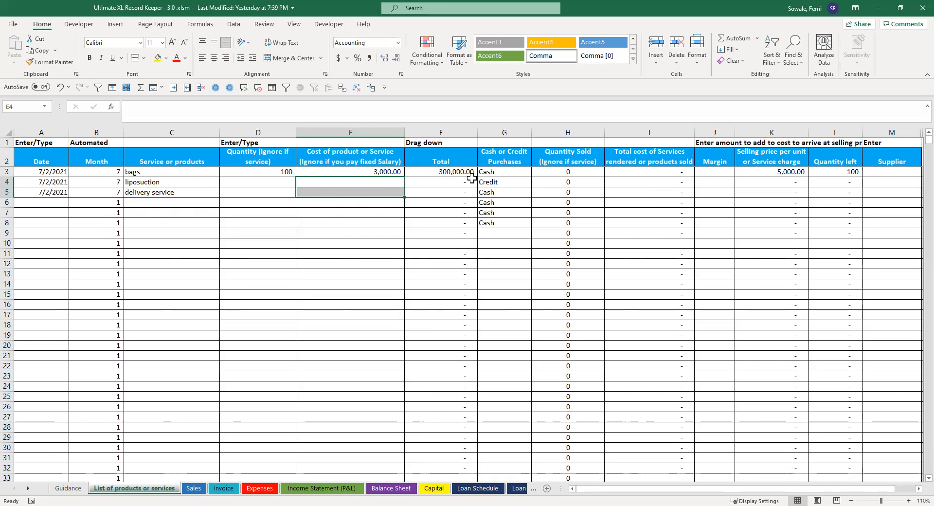
{"action": "mouse_move", "coordinate": [757, 182]}
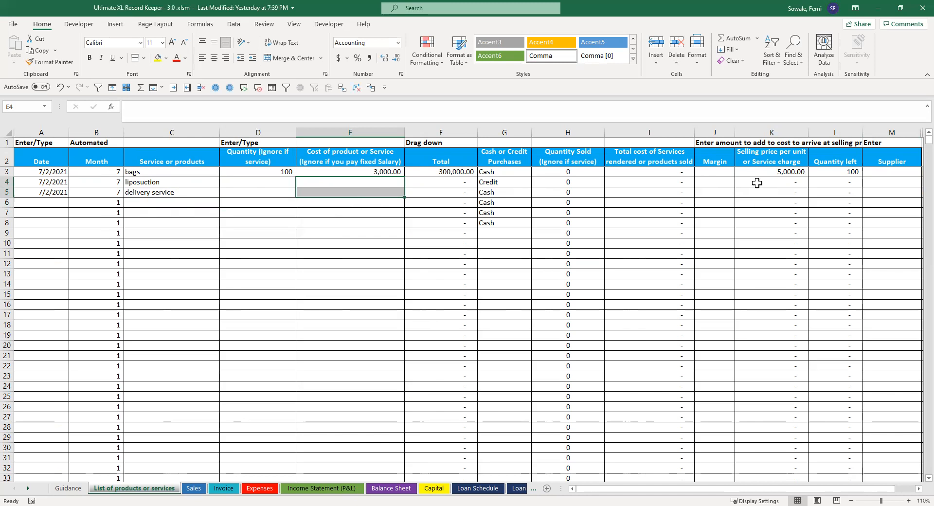
{"action": "left_click", "coordinate": [771, 181]}
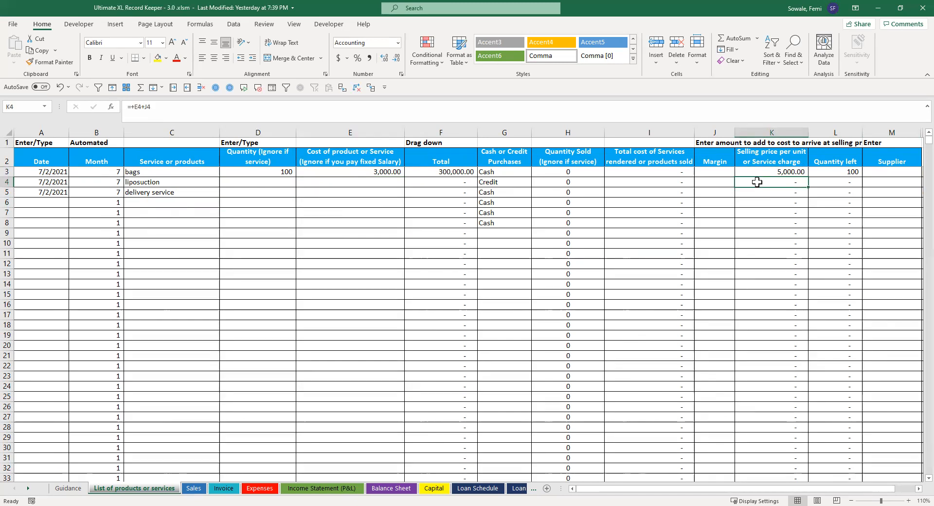
{"action": "type", "text": "20000,000.00"}
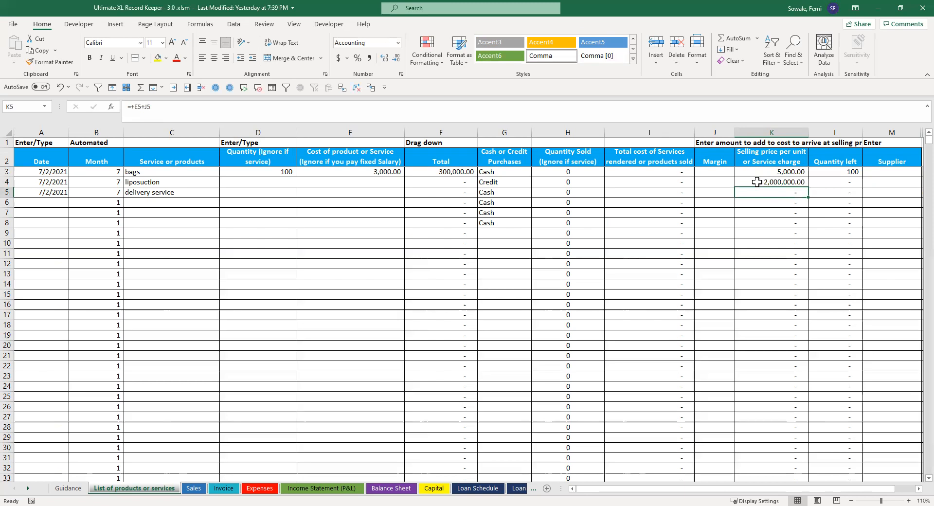
{"action": "type", "text": "2000"}
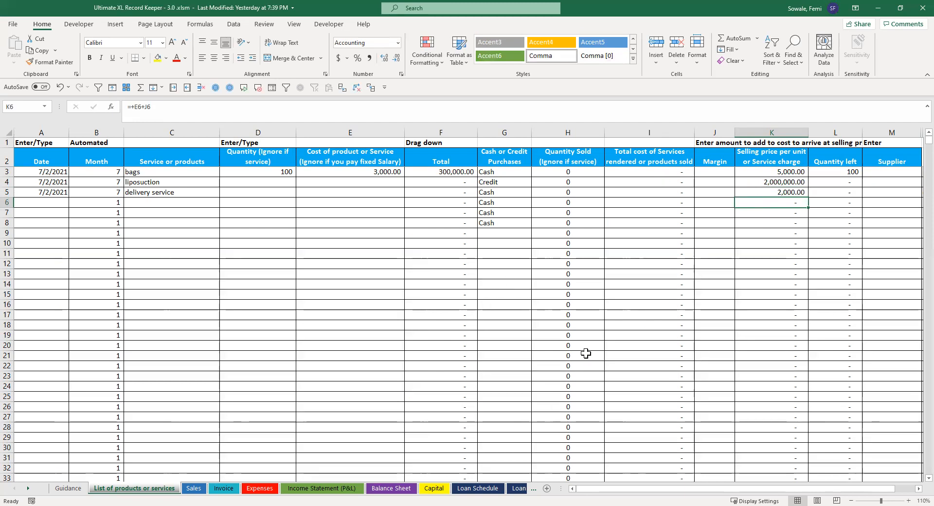
{"action": "mouse_move", "coordinate": [522, 207]}
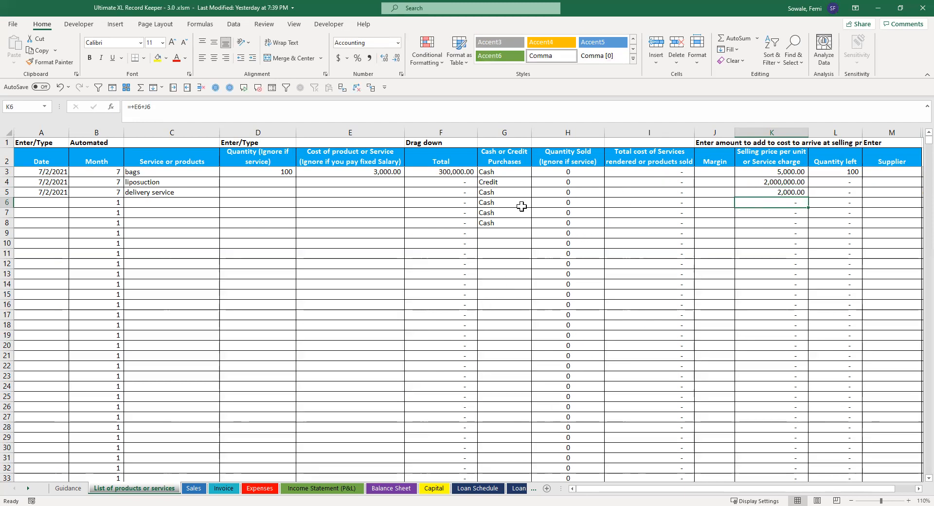
{"action": "mouse_move", "coordinate": [702, 184]}
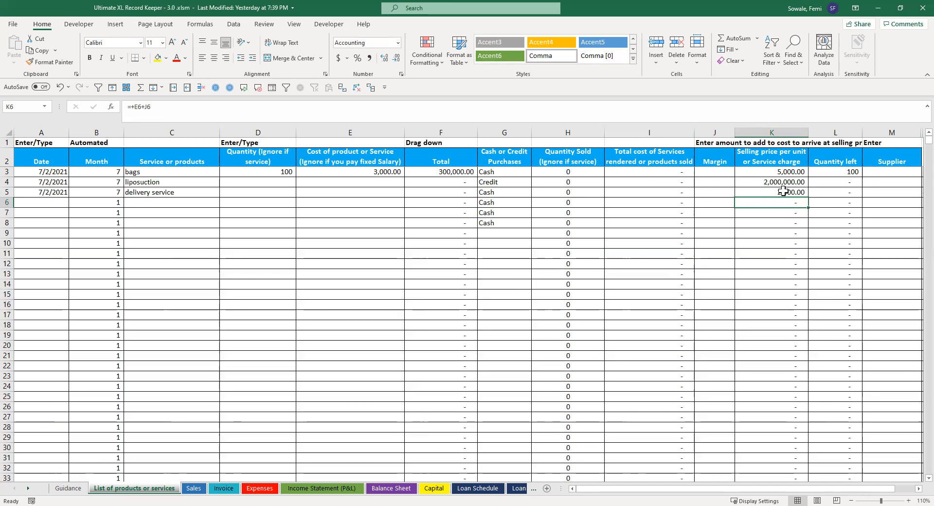
{"action": "mouse_move", "coordinate": [779, 190]}
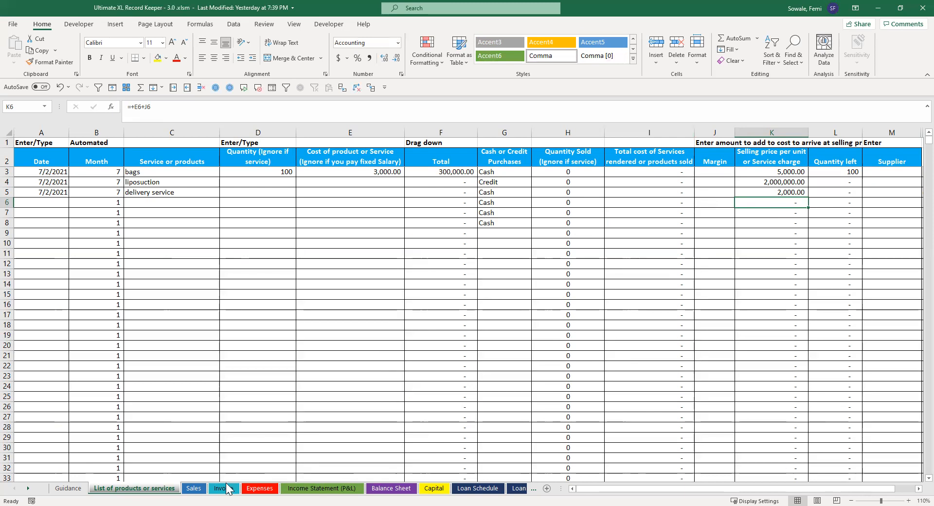
Switch to the Balance Sheet and inspect the Inventory formula showing 300,000
{"action": "left_click", "coordinate": [390, 488]}
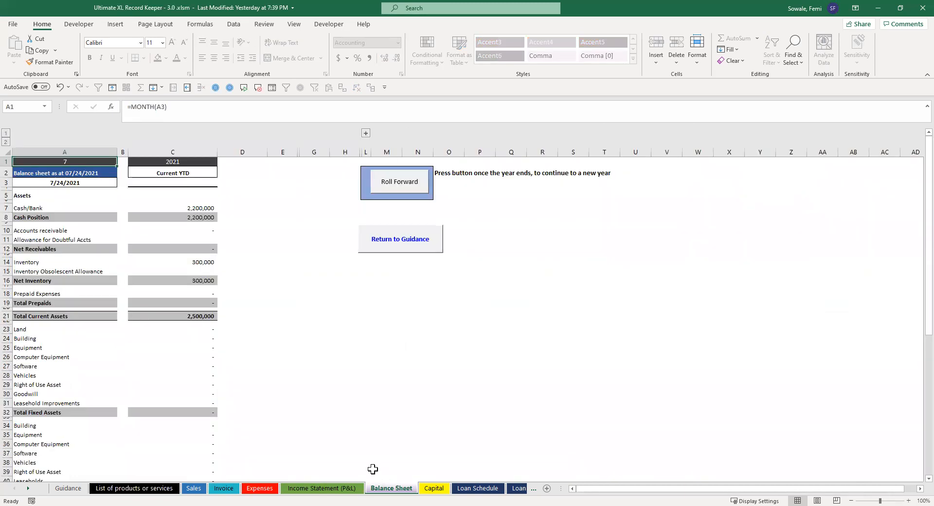
{"action": "mouse_move", "coordinate": [208, 262]}
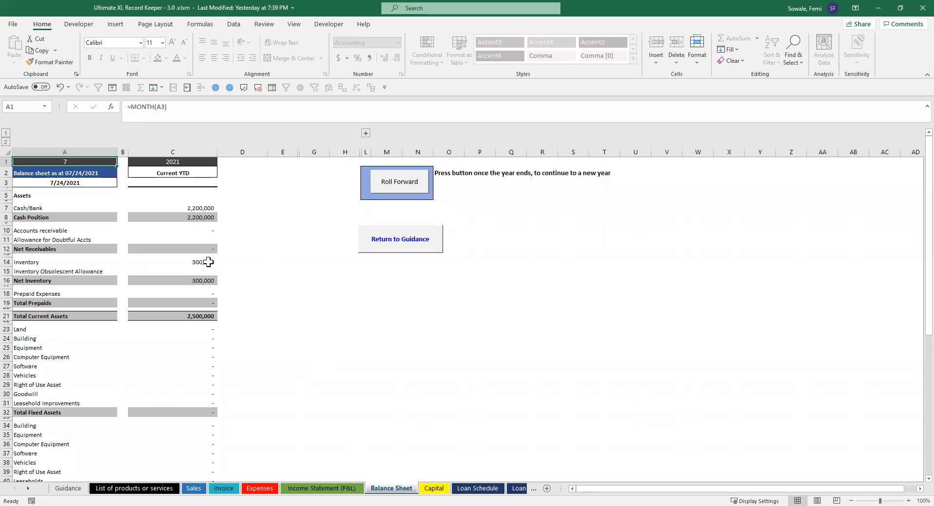
{"action": "left_click", "coordinate": [172, 261]}
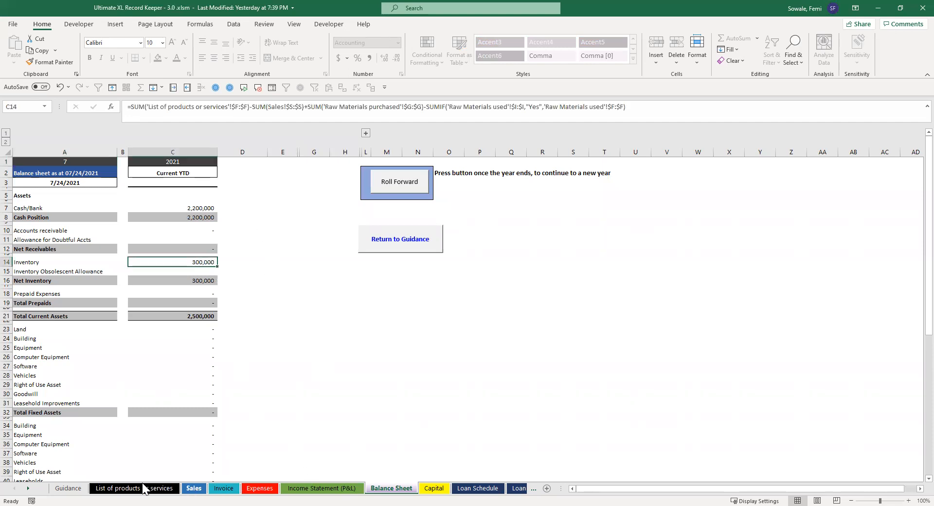
Review the bags total formula on the products list, then return to the Guidance sheet
{"action": "left_click", "coordinate": [133, 488]}
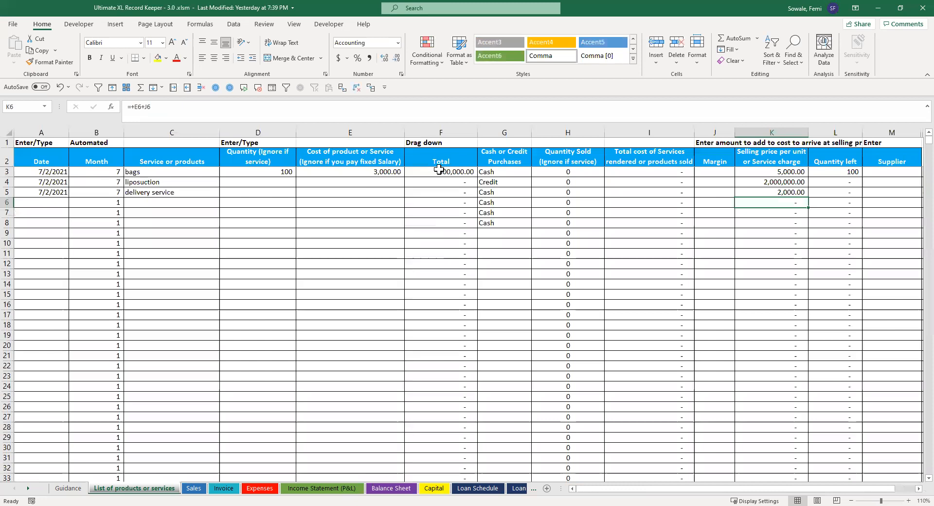
{"action": "left_click", "coordinate": [440, 171]}
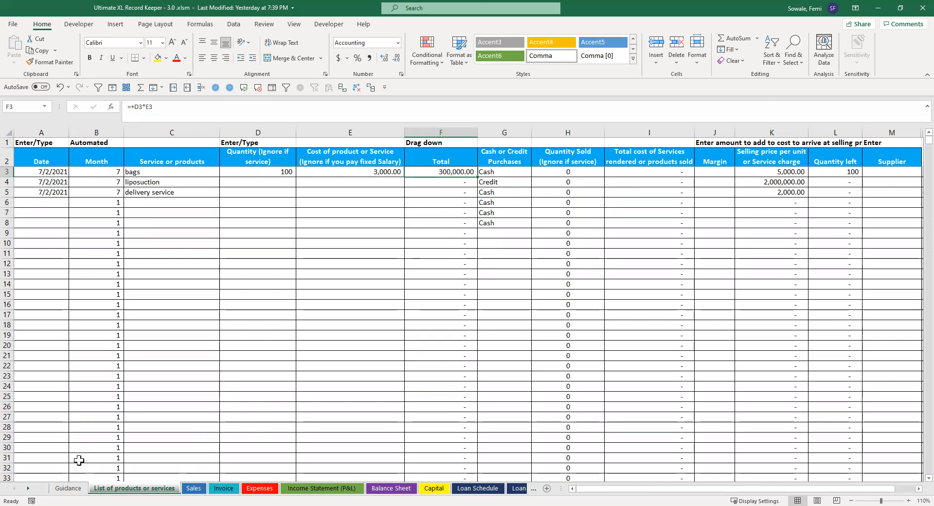
{"action": "mouse_move", "coordinate": [239, 339]}
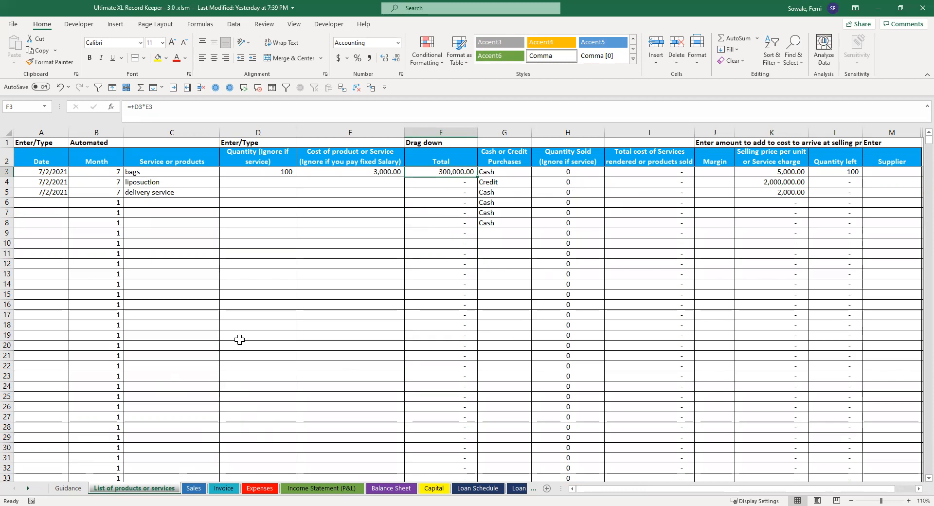
{"action": "left_click", "coordinate": [68, 488]}
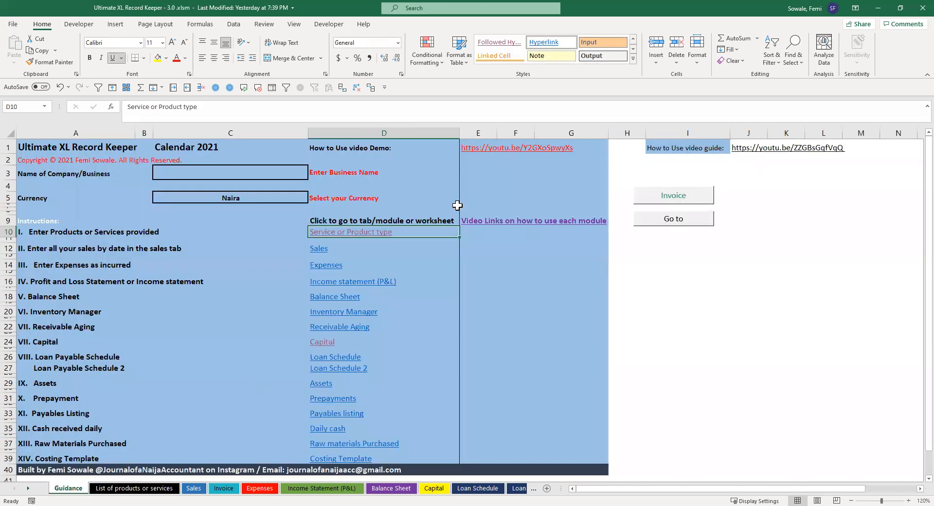
{"action": "mouse_move", "coordinate": [595, 89]}
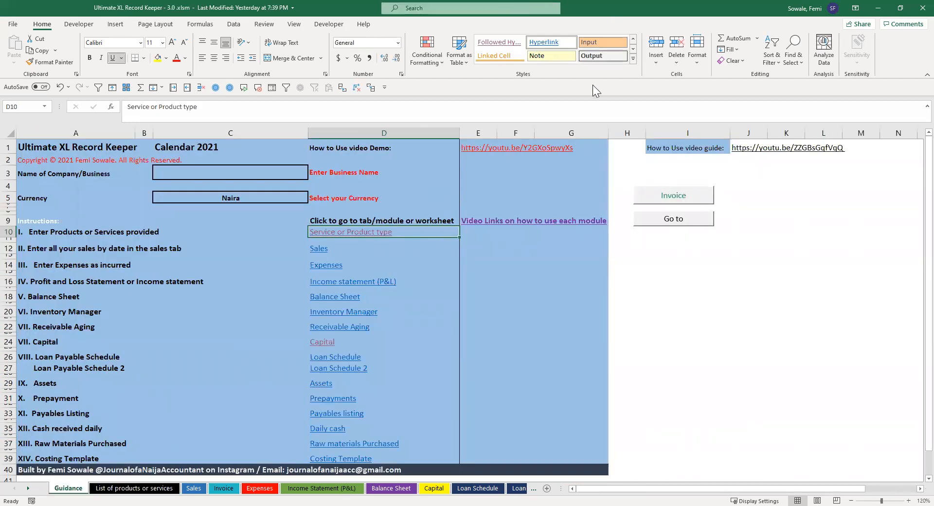